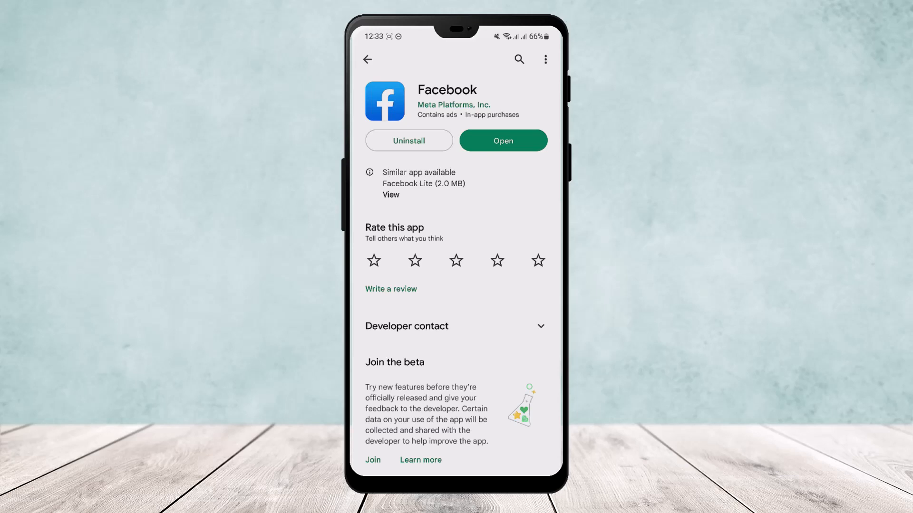
Launch Facebook from the Play Store and show its menu page with shortcuts
click(503, 140)
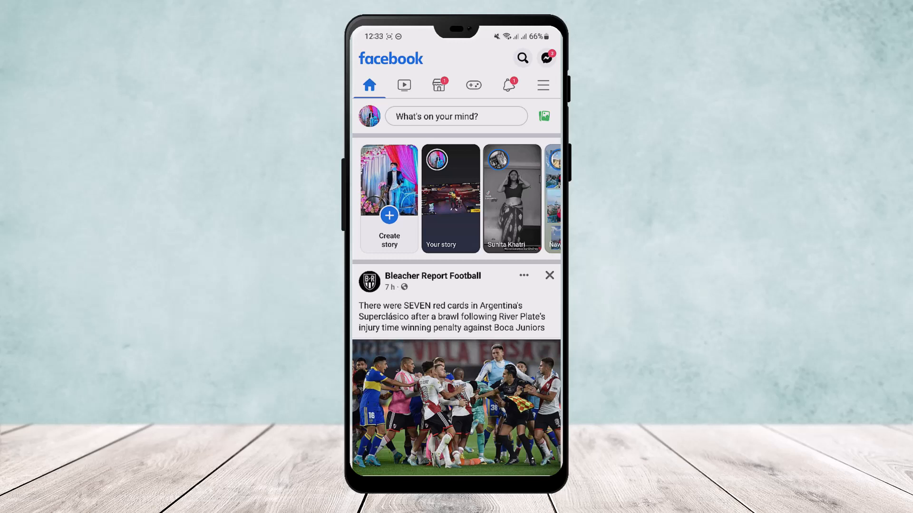
click(543, 84)
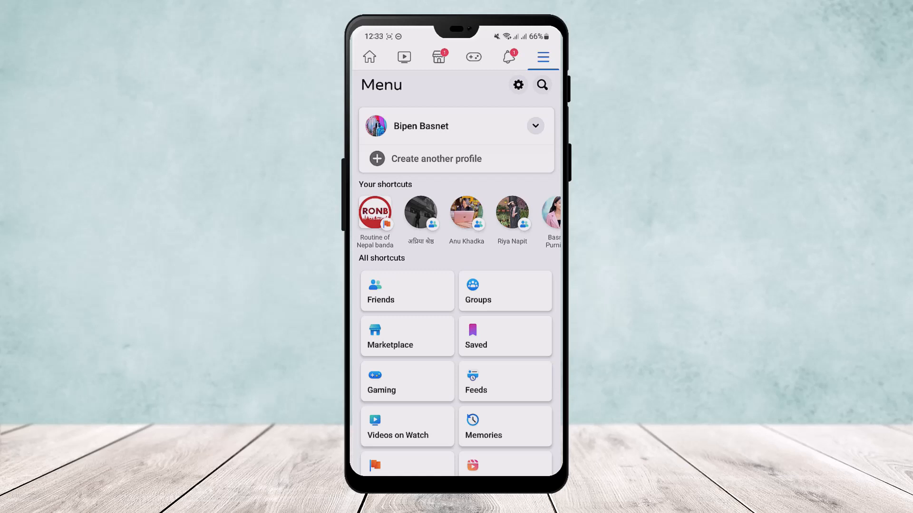
Go to Settings & privacy and bring the Audience and visibility section into view
click(518, 85)
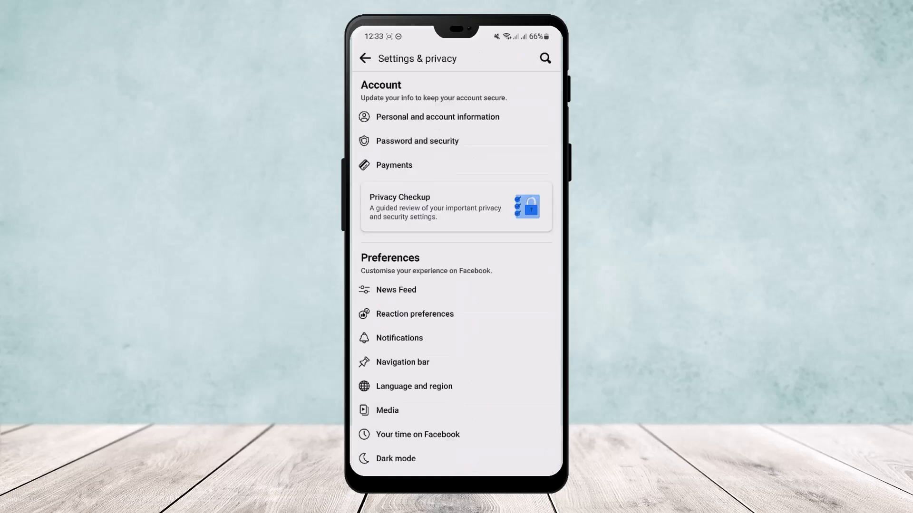
scroll(down, 3)
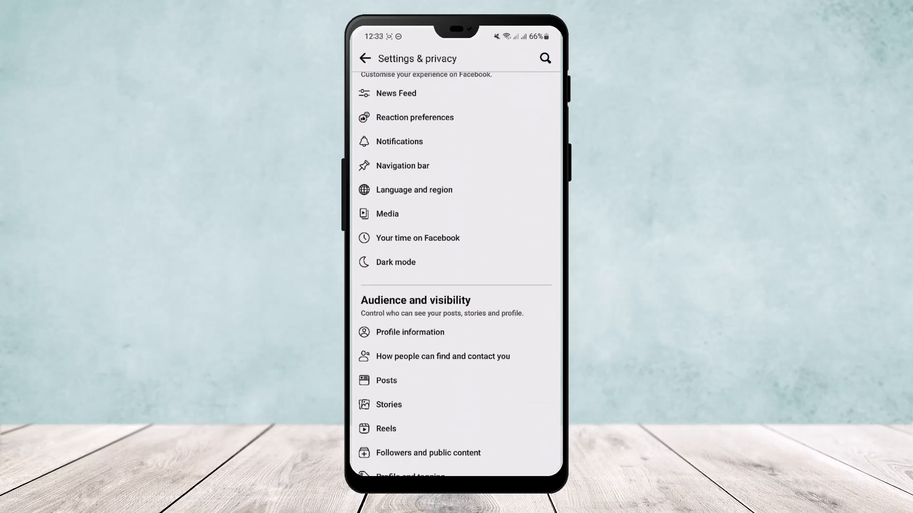
scroll(down, 3)
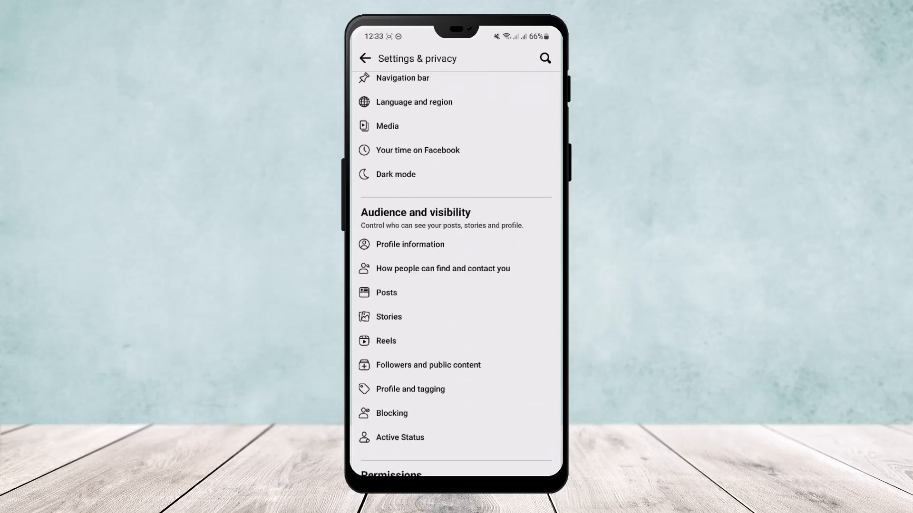
Visit the Posts visibility settings and return to the Posts page
click(386, 293)
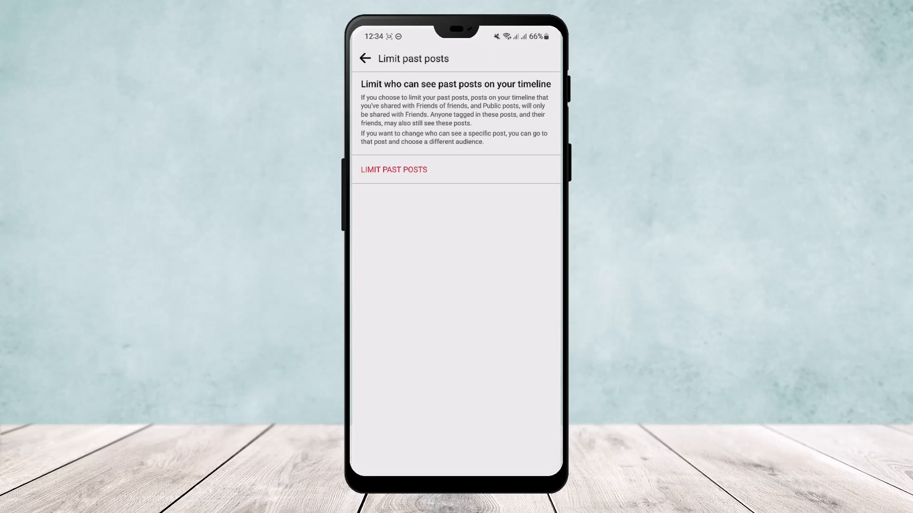
click(364, 58)
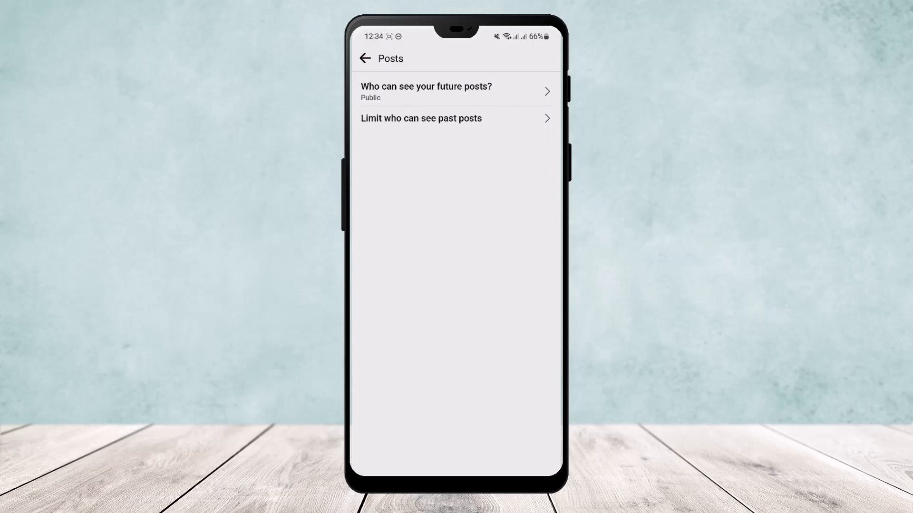
Change who can see future posts from Public to Only me
click(427, 91)
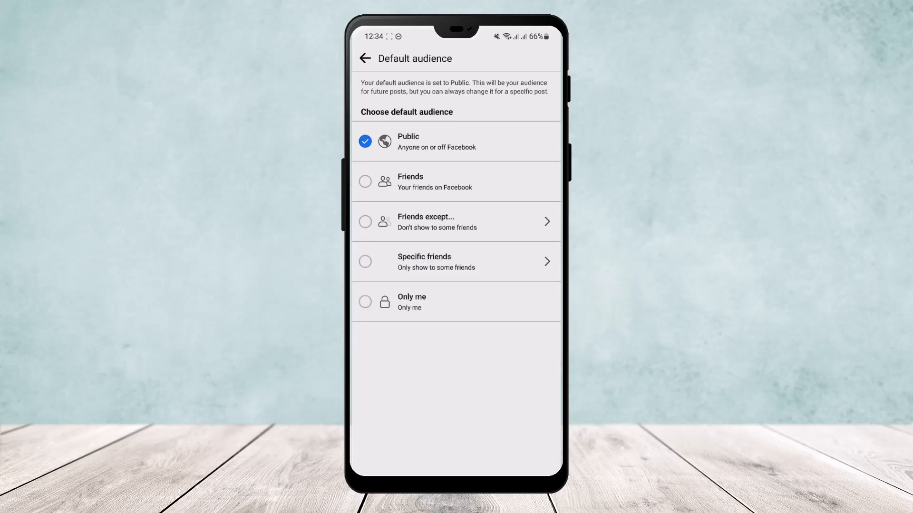
click(365, 303)
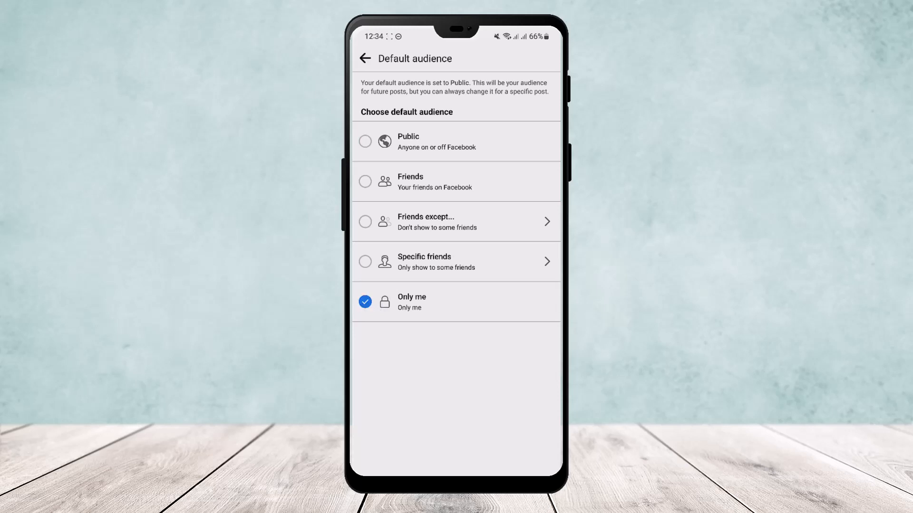